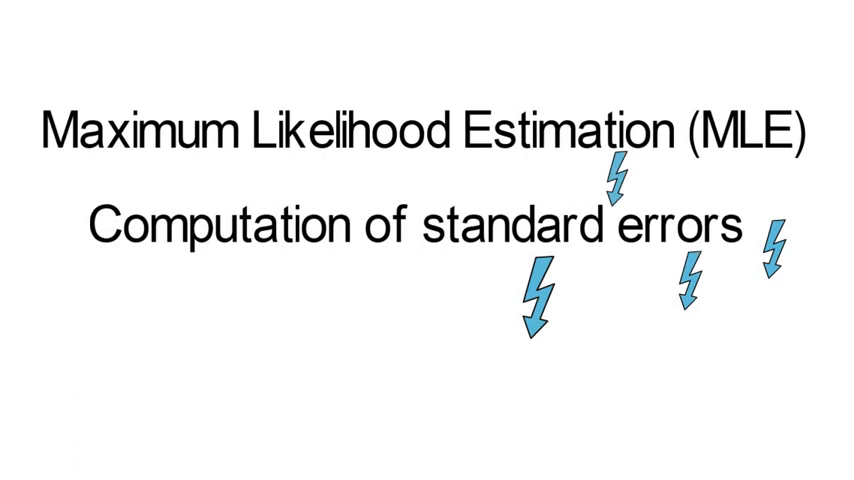
Step: Advance from the MLE standard errors title slide to the Hessian matrix slide
left_click(428, 240)
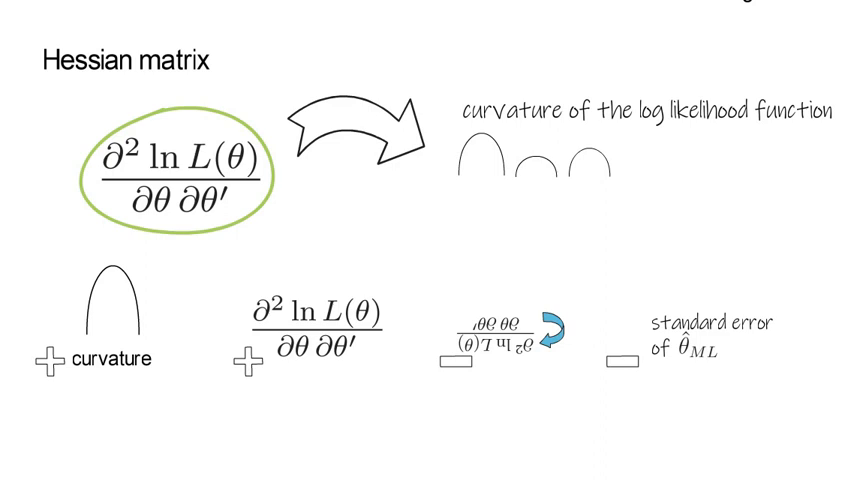
Step: Scroll down to the notes linking curvature to the standard error of the ML estimate
scroll("down", 3)
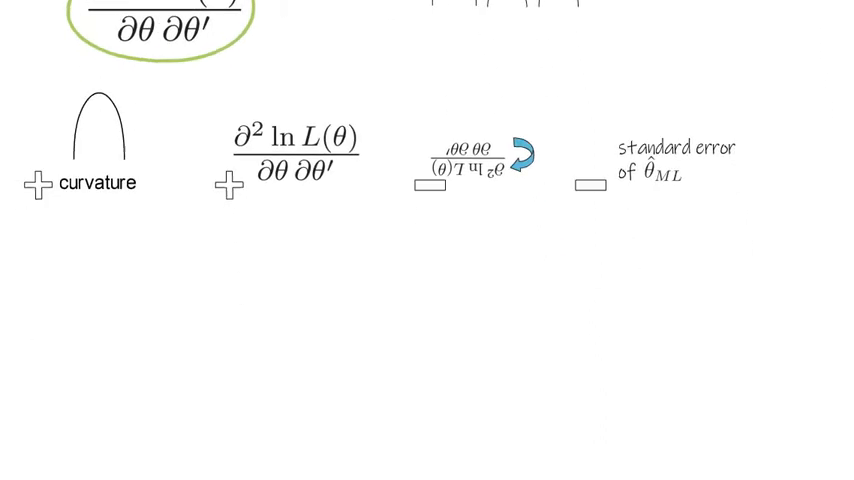